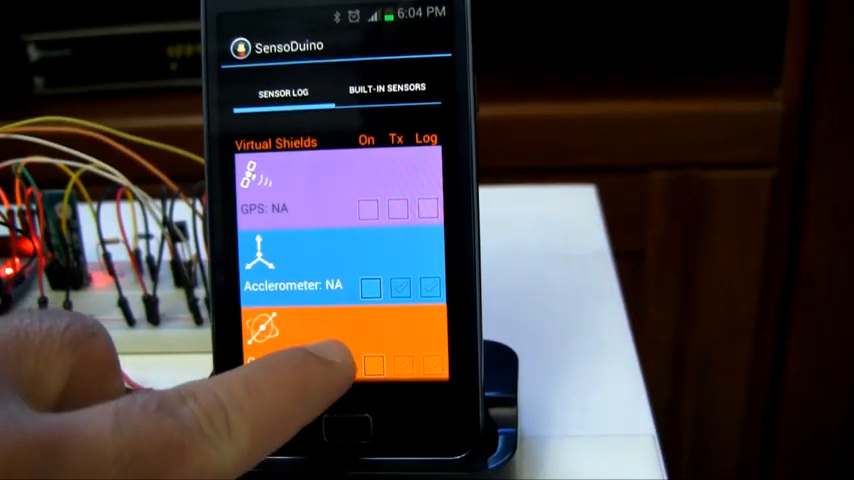
pyautogui.scroll(-3)
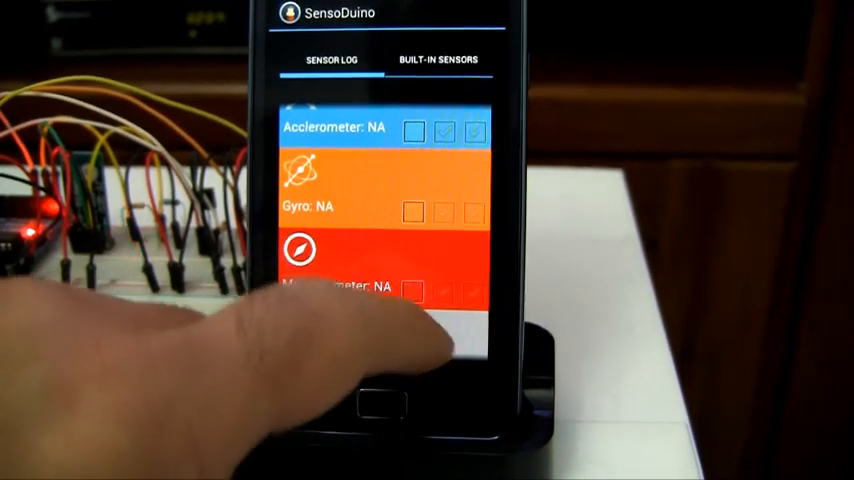